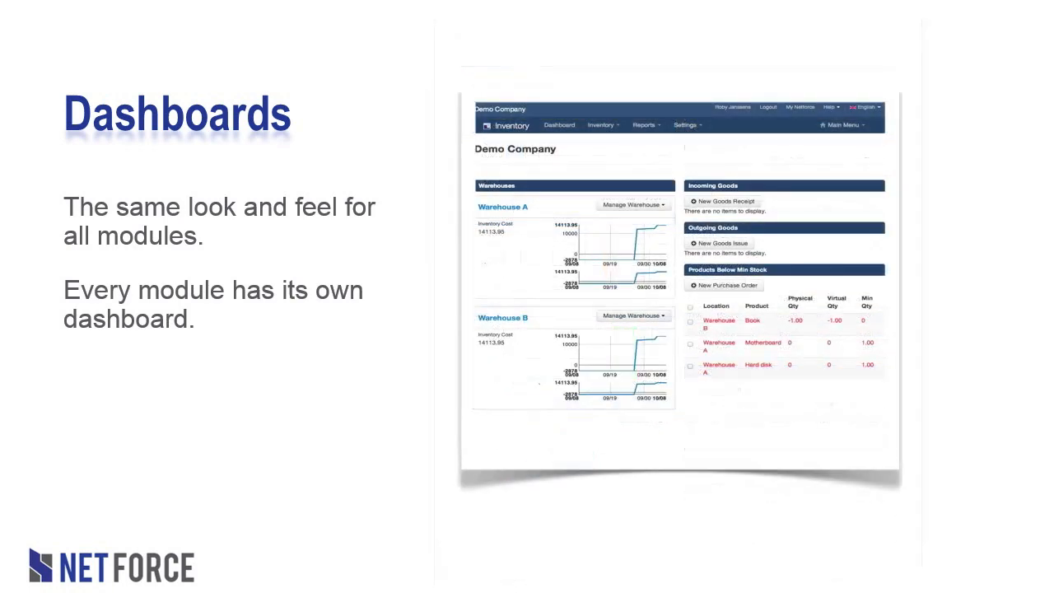
Open overdue receivable invoice INV12-009 from the dashboard, then return to Accounts Receivable
{"action": "key", "text": "Right"}
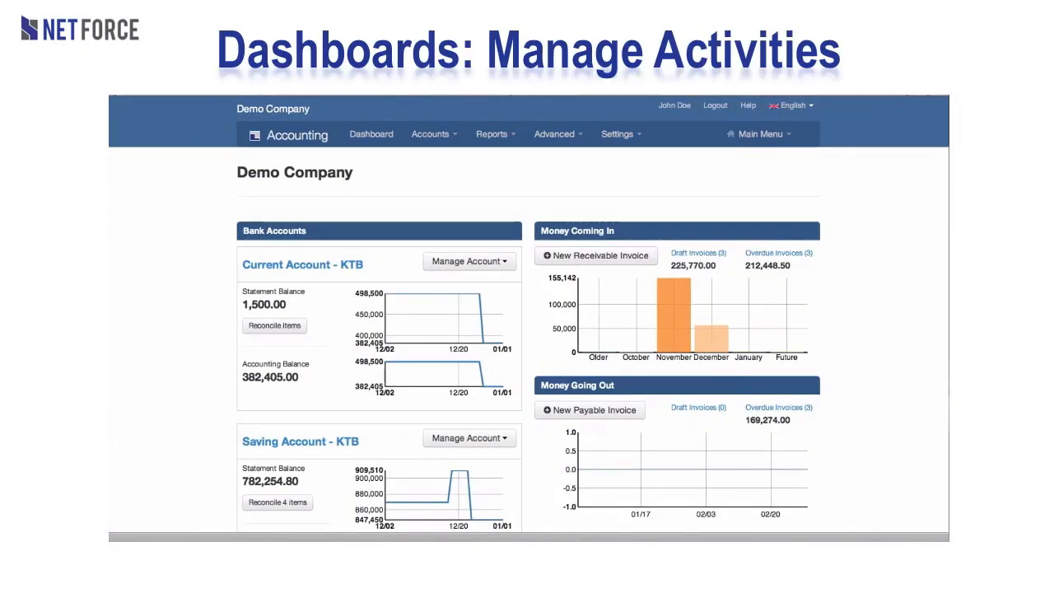
{"action": "mouse_move", "coordinate": [779, 253]}
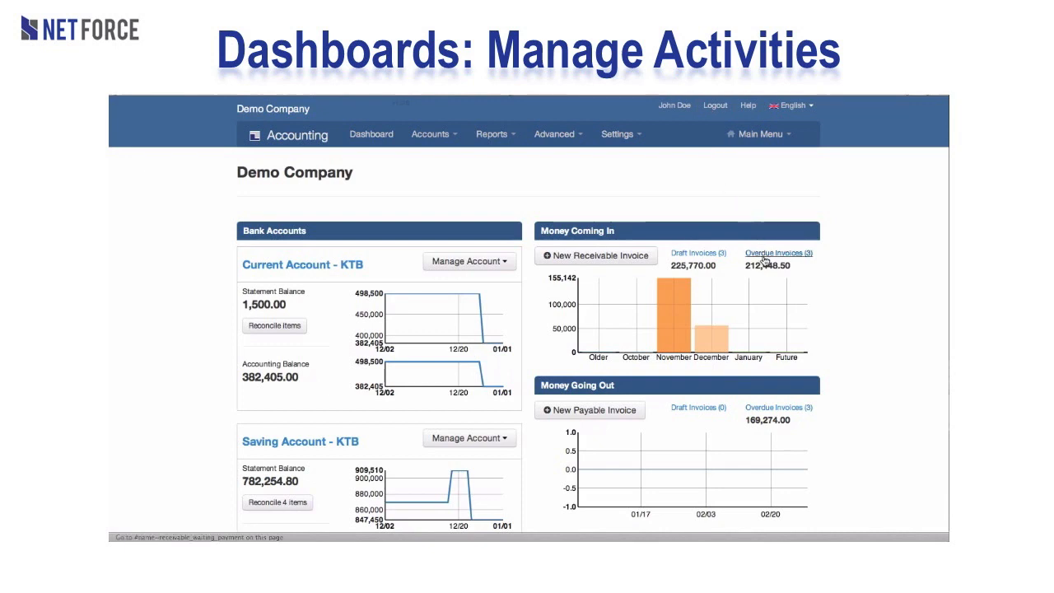
{"action": "left_click", "coordinate": [777, 253]}
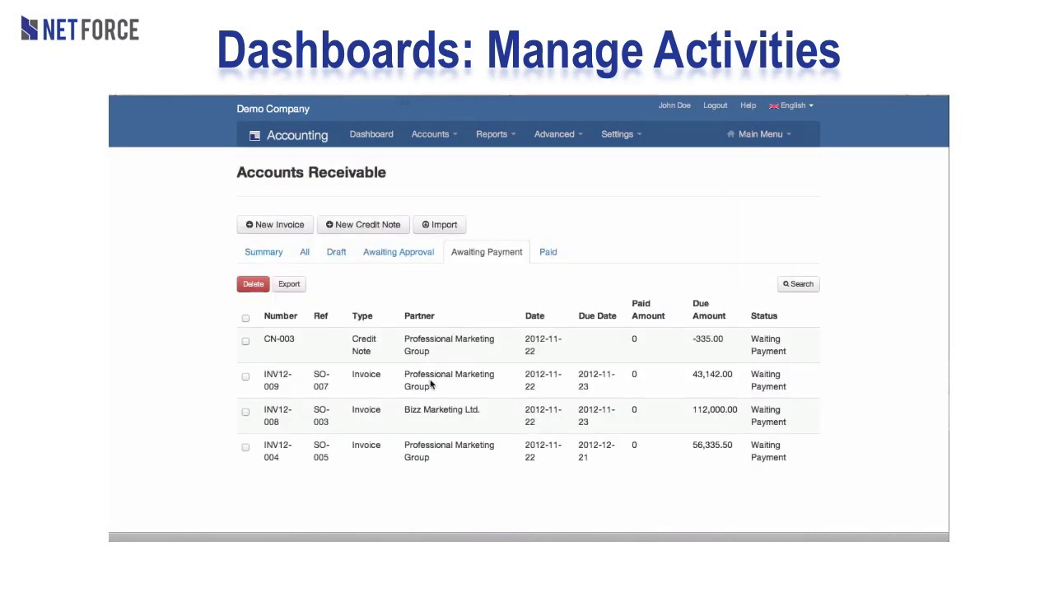
{"action": "left_click", "coordinate": [278, 380]}
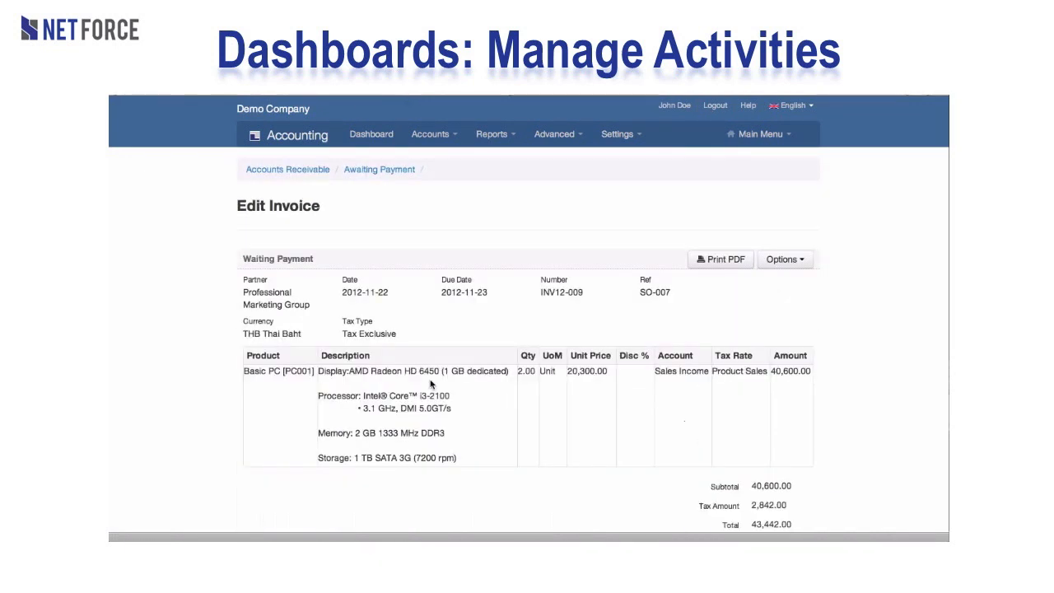
{"action": "left_click", "coordinate": [286, 168]}
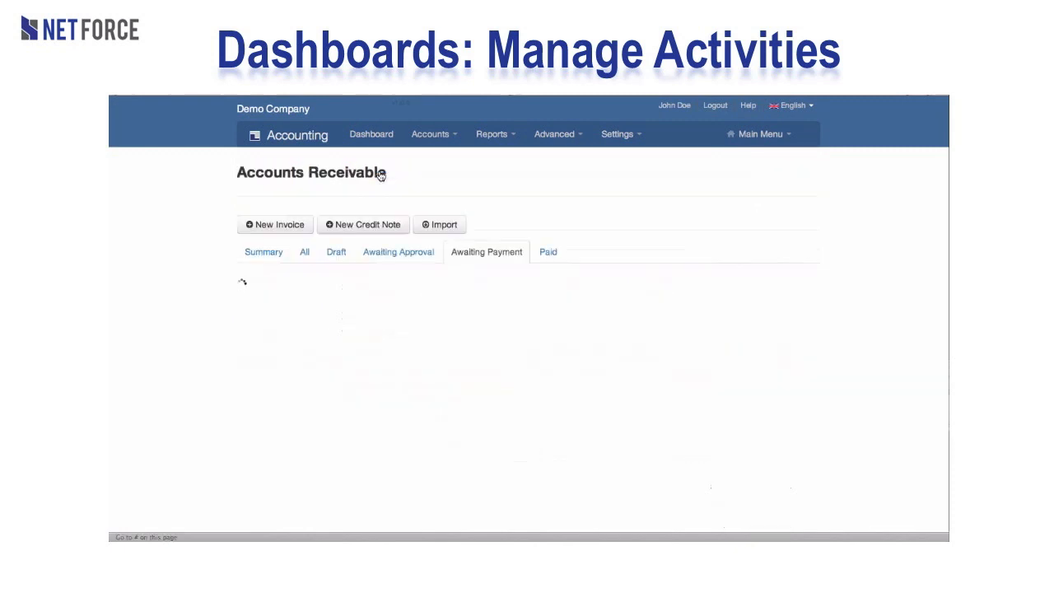
View draft receivable invoices, then bring up Accounts Payable's Awaiting Payment invoices
{"action": "left_click", "coordinate": [336, 252]}
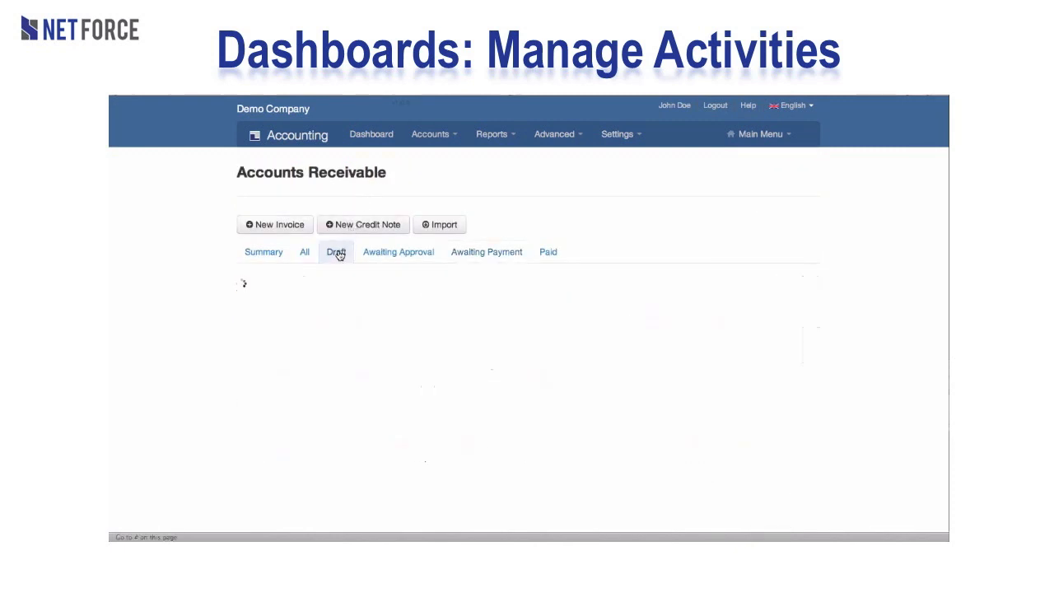
{"action": "left_click", "coordinate": [370, 135]}
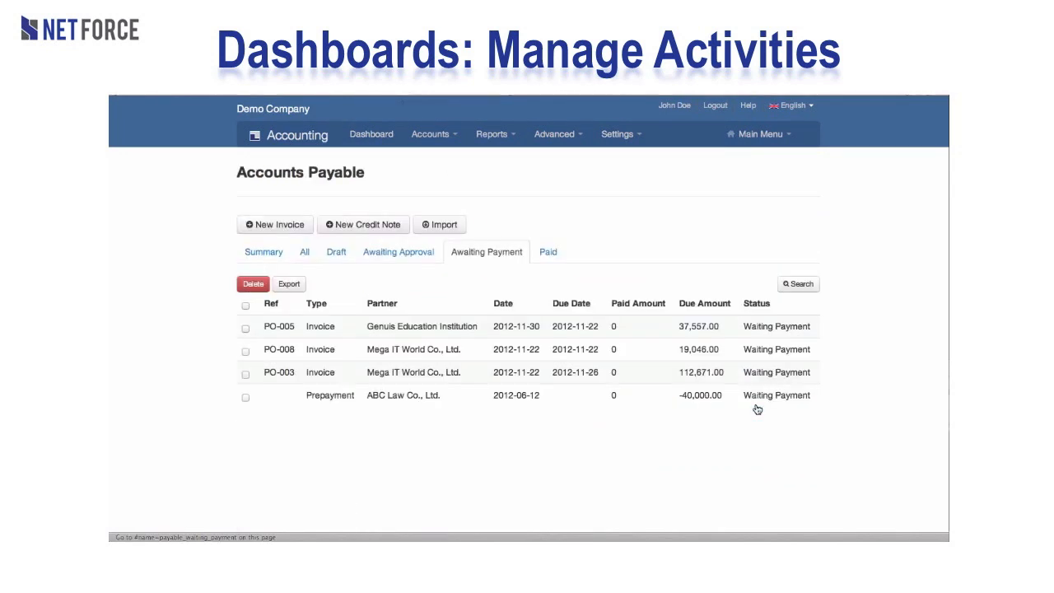
{"action": "left_click", "coordinate": [278, 349]}
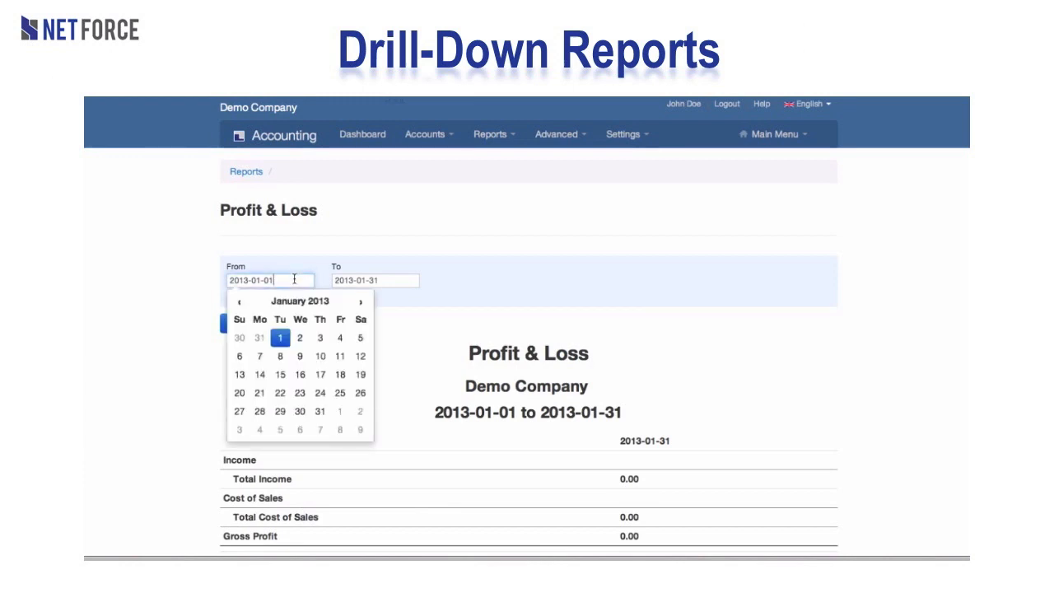
Drill from the report into account transactions and open paid invoice INV12-001
{"action": "left_click", "coordinate": [299, 301]}
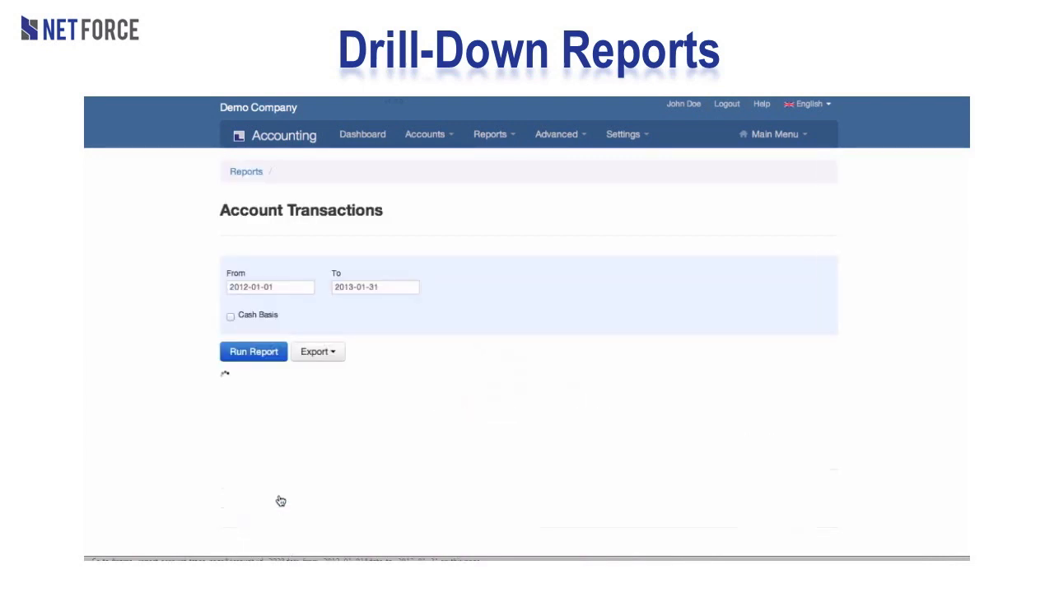
{"action": "left_click", "coordinate": [253, 352]}
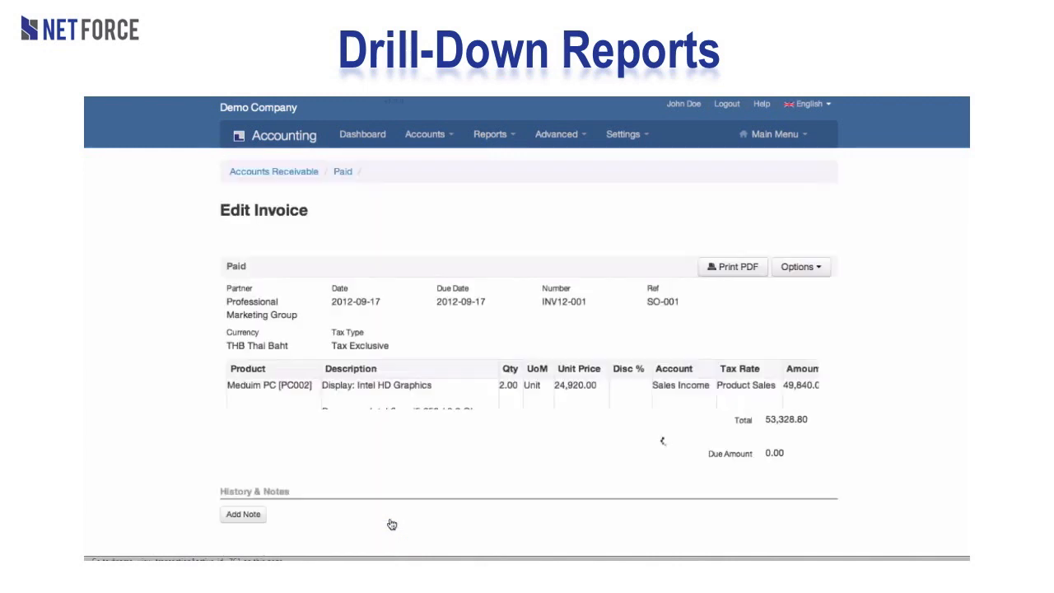
{"action": "scroll", "scroll_direction": "down", "scroll_amount": 3}
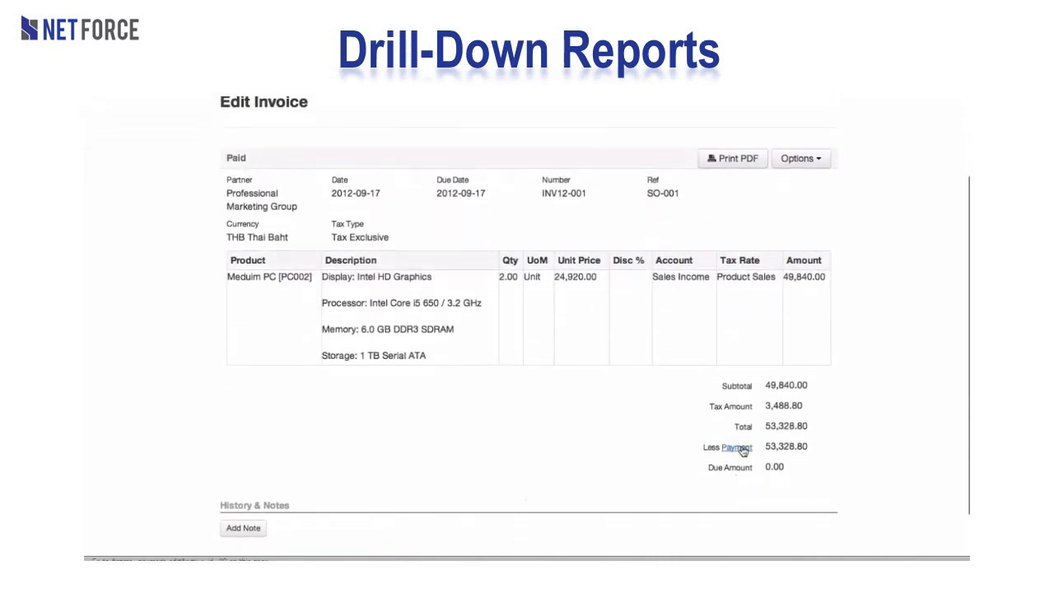
Follow INV12-001's settling payment link and return to the invoice, twice
{"action": "left_click", "coordinate": [739, 447]}
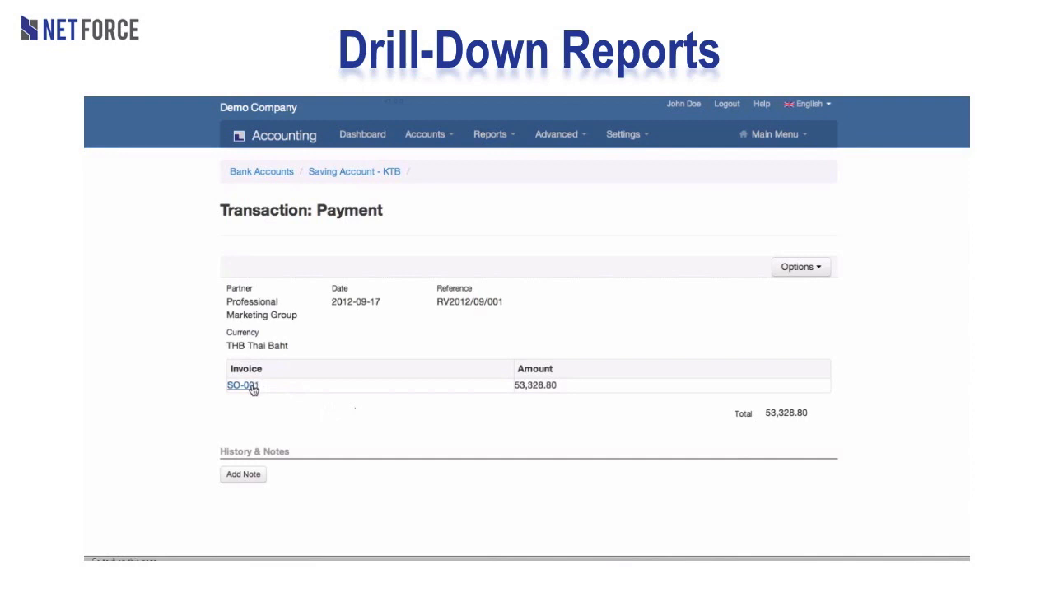
{"action": "left_click", "coordinate": [241, 387]}
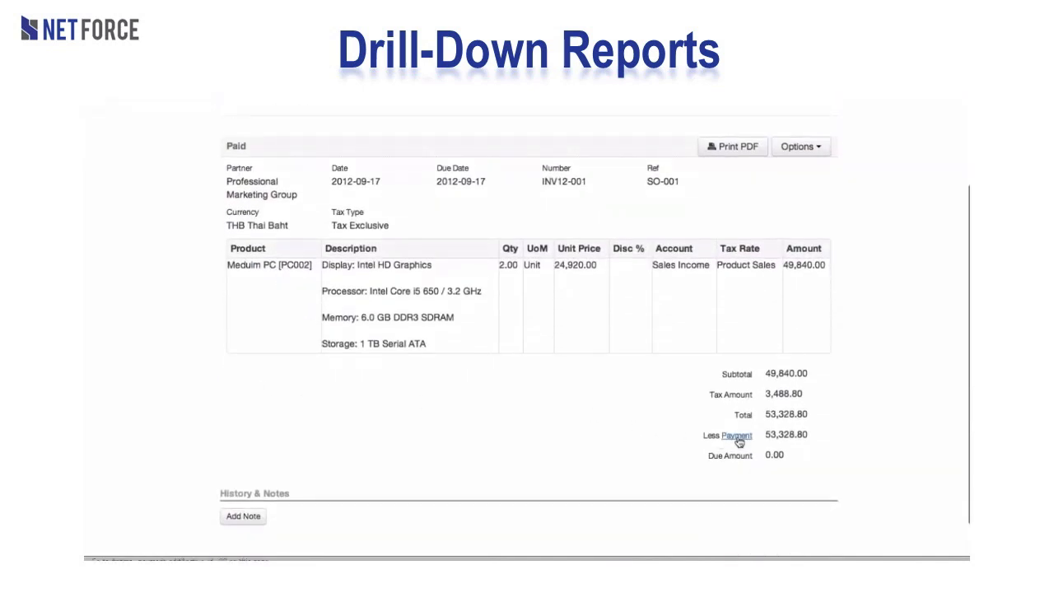
{"action": "left_click", "coordinate": [733, 435]}
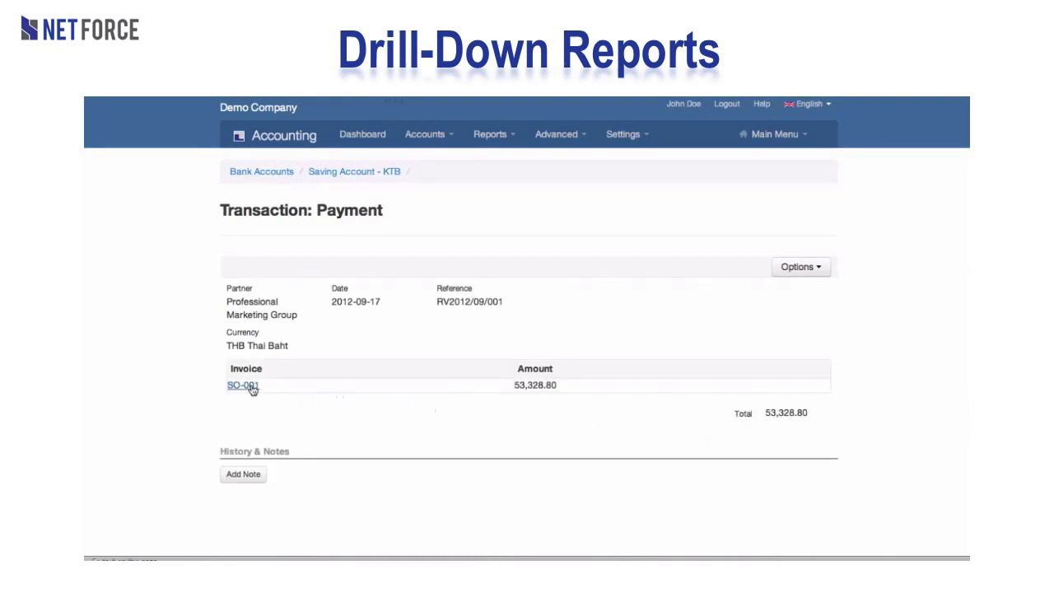
{"action": "left_click", "coordinate": [238, 385]}
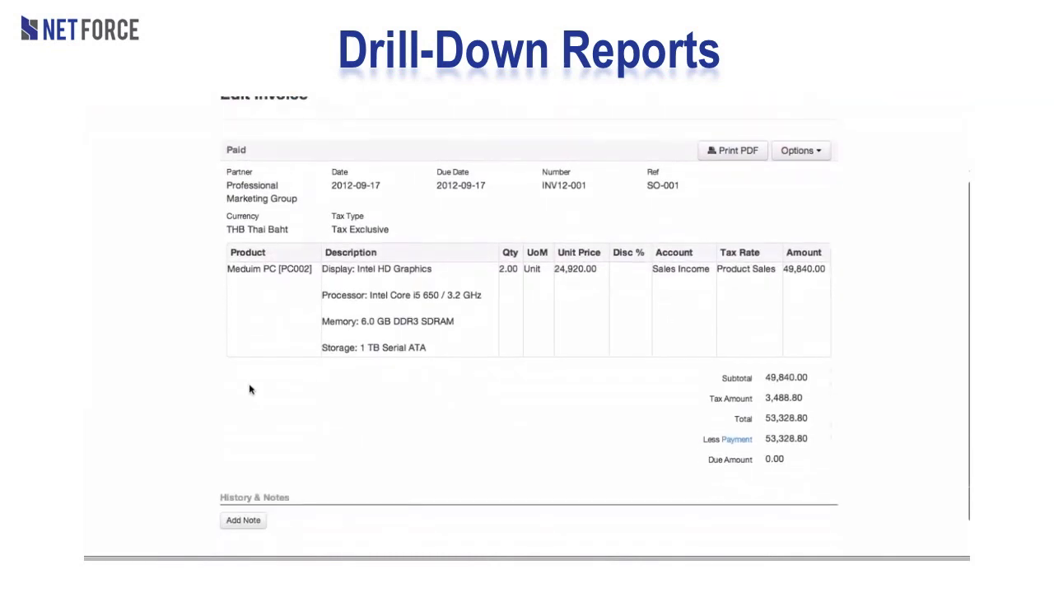